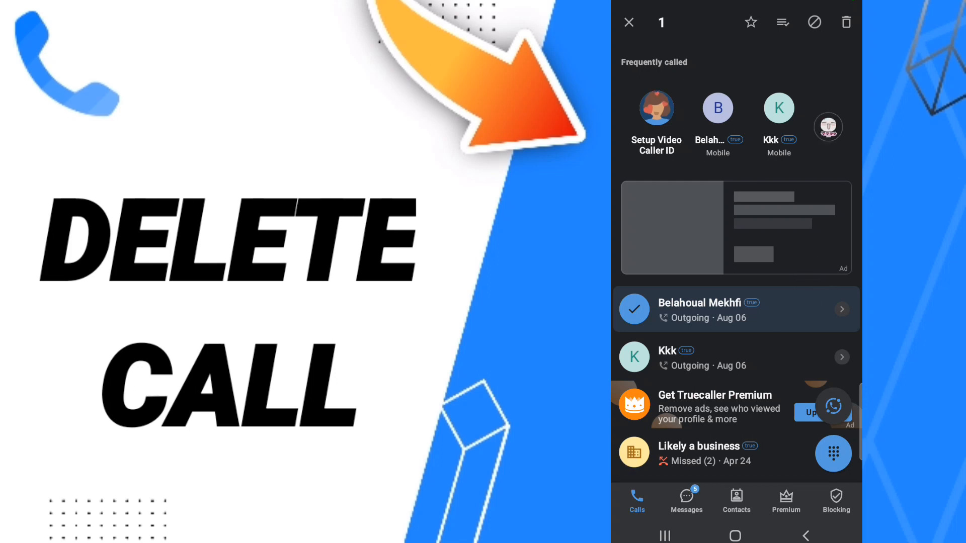
click(846, 21)
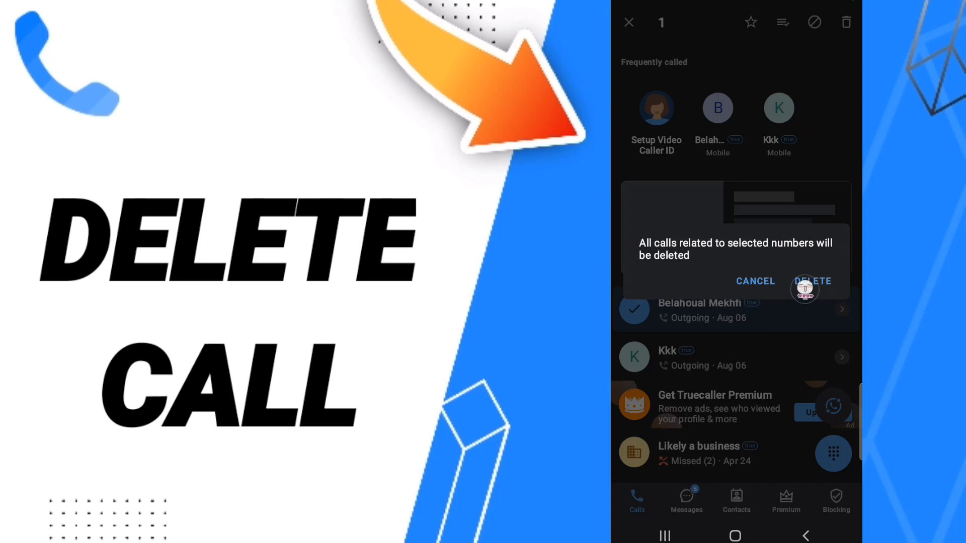
click(812, 282)
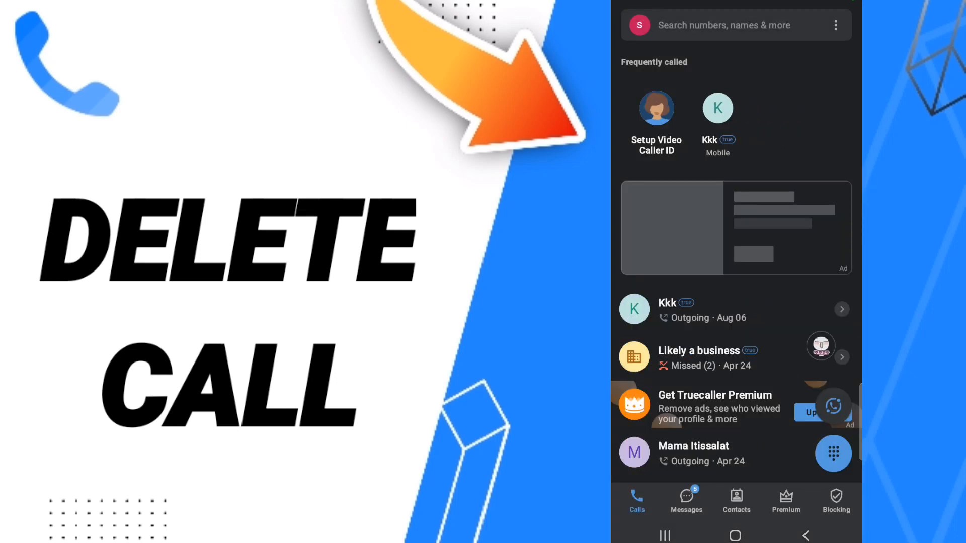